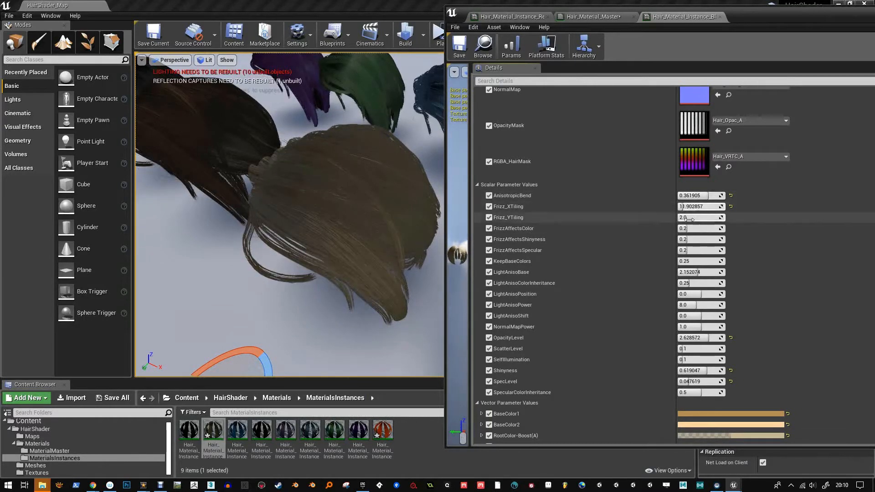
Set the brown wig's Frizz_YTiling parameter to 3.905716.
click(698, 217)
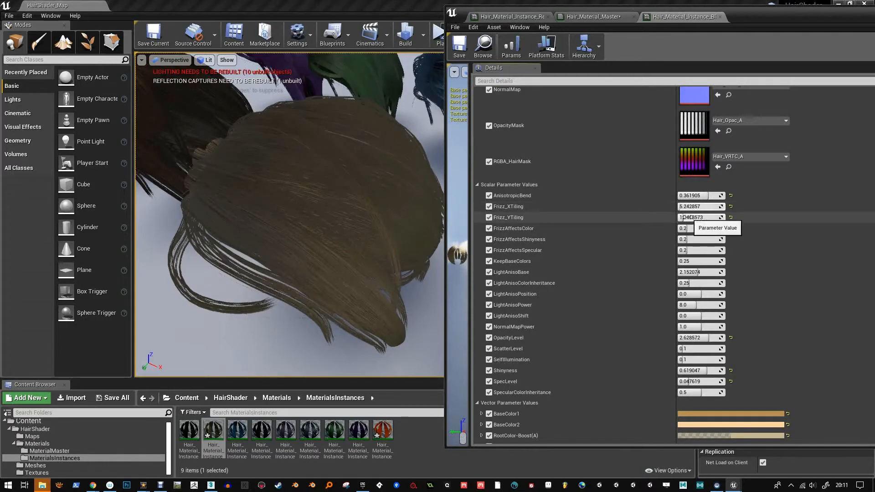
text(3.905716)
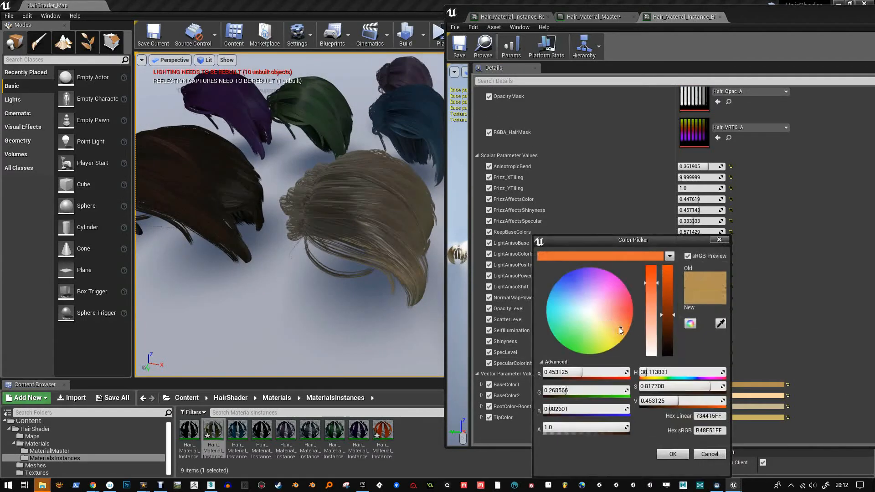
Pick a warmer golden-tan base colour for the brown hair and inspect the result.
drag(662, 284, 662, 346)
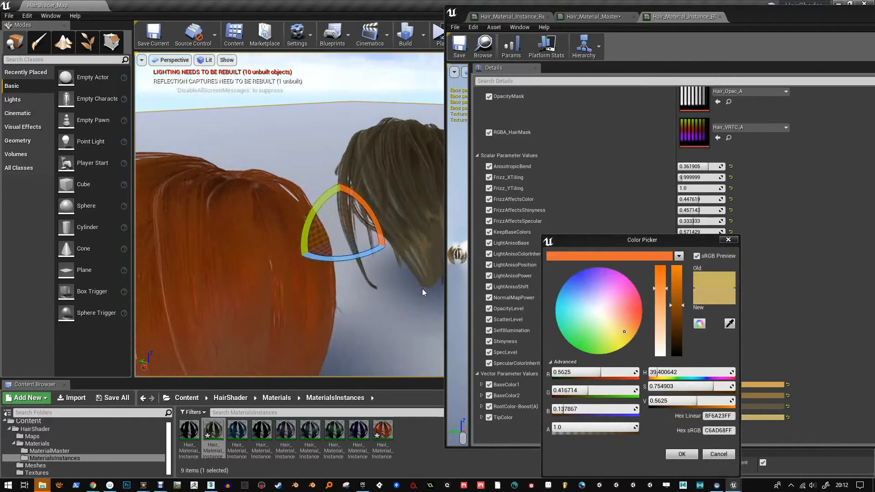
drag(677, 289, 677, 300)
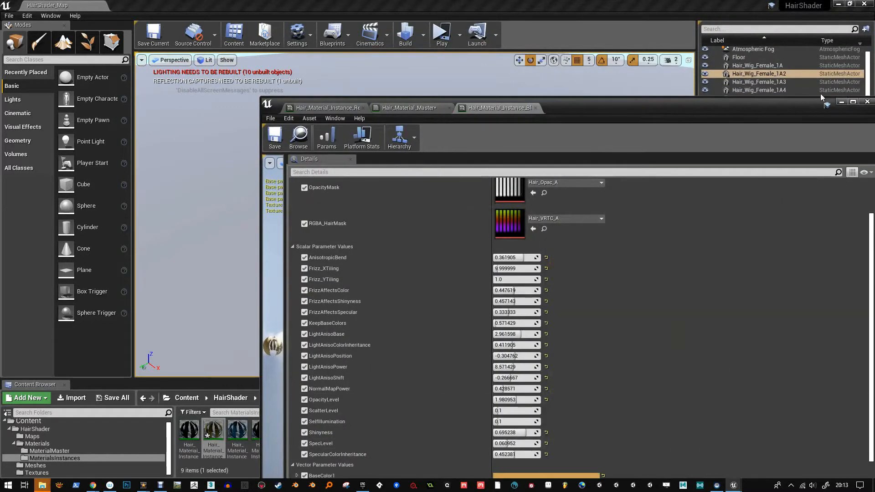
Select Hair_Wig_Female_1A2 and open its Element 0 hair material instance from StaticMeshComponent.
click(867, 101)
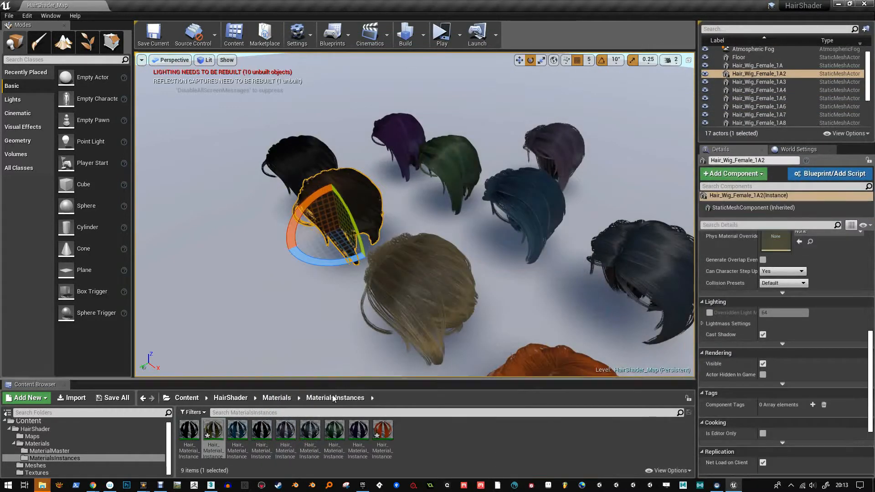
click(753, 208)
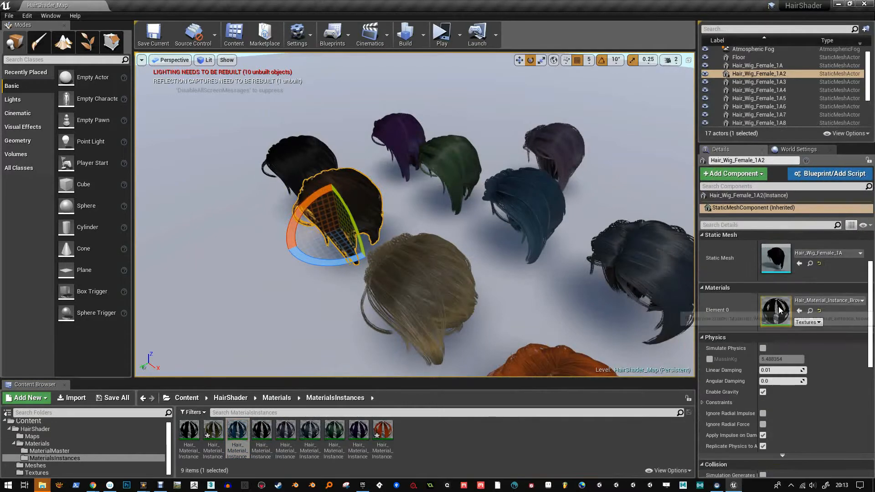
double_click(776, 311)
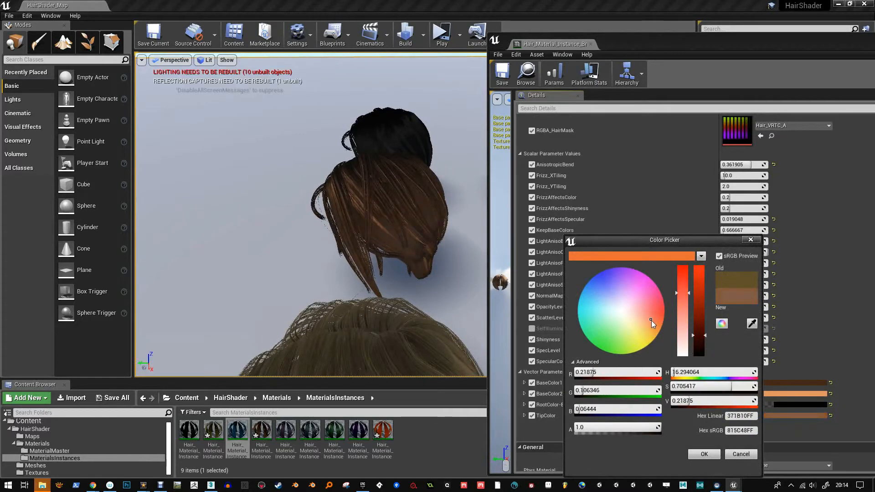
Confirm a reddish-brown colour for this wig's hair in the Color Picker.
click(704, 454)
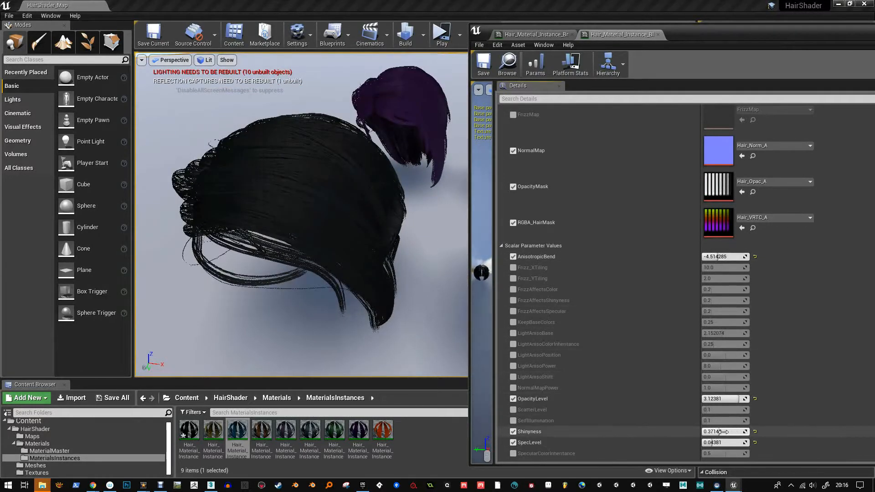
Raise the black hair's shininess, then move to the blue wig and select it.
drag(715, 432, 731, 432)
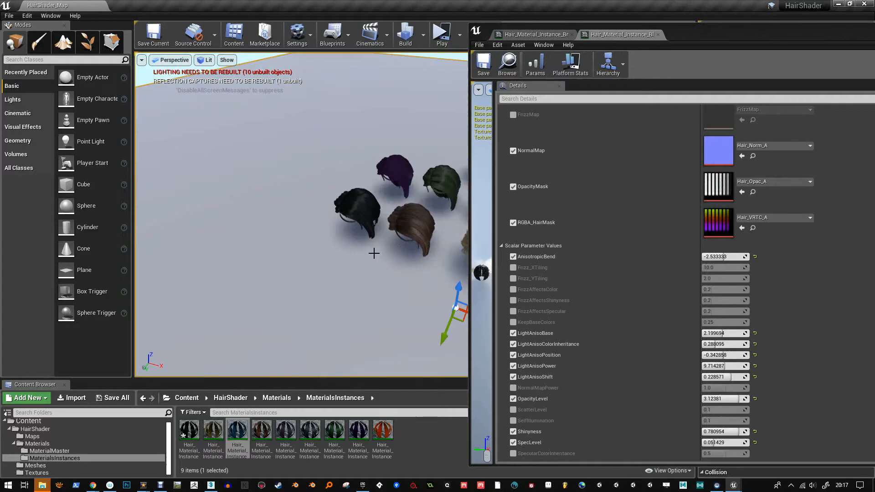
drag(373, 254, 335, 290)
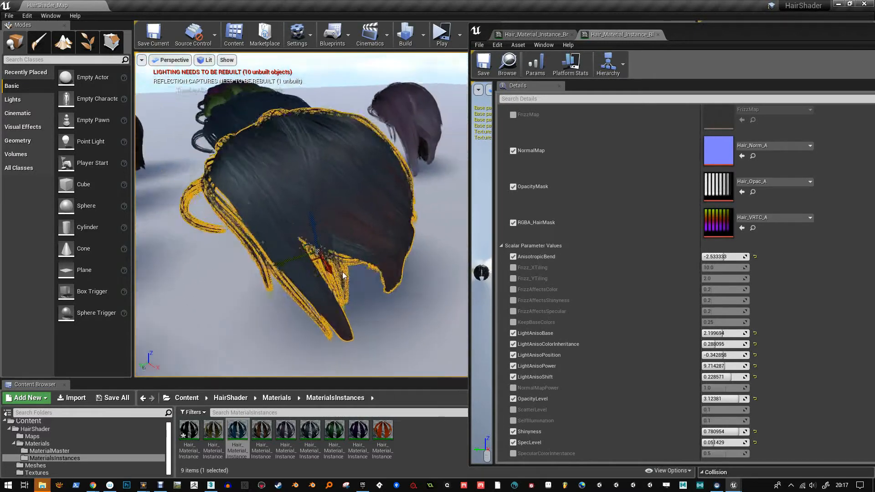
click(706, 34)
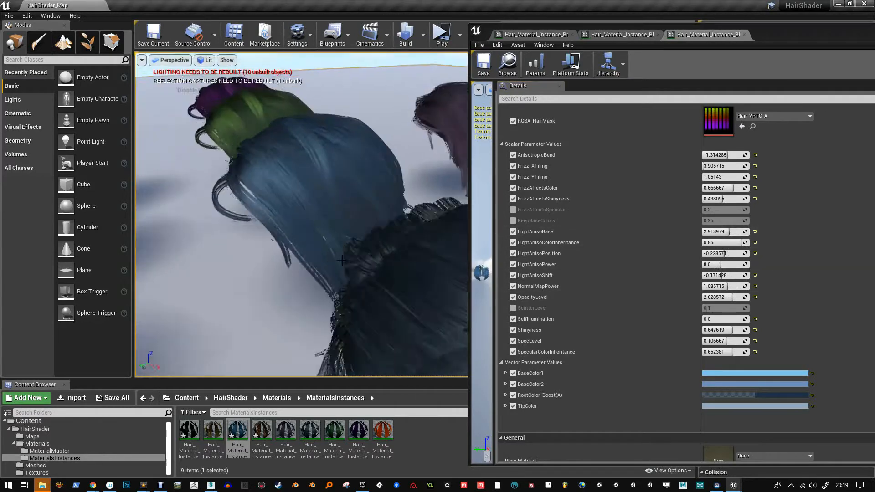
Recolour BaseColor1 and BaseColor2 to deeper, more saturated blues.
click(757, 384)
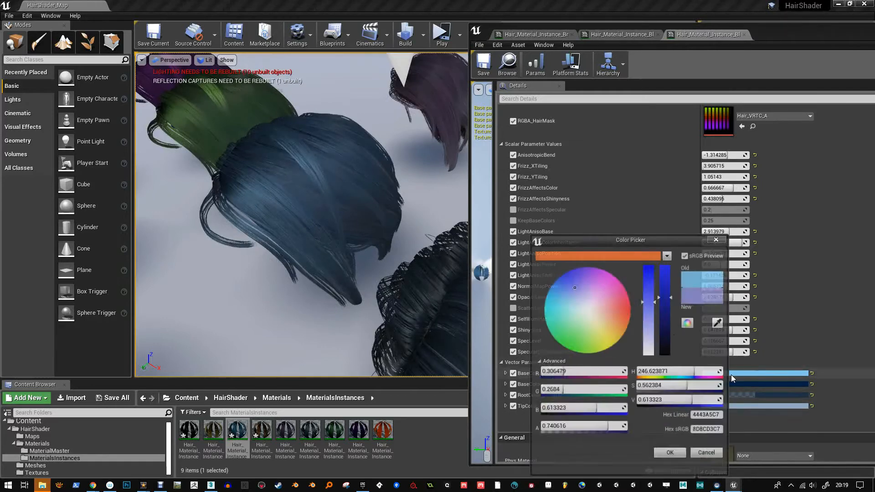
click(569, 290)
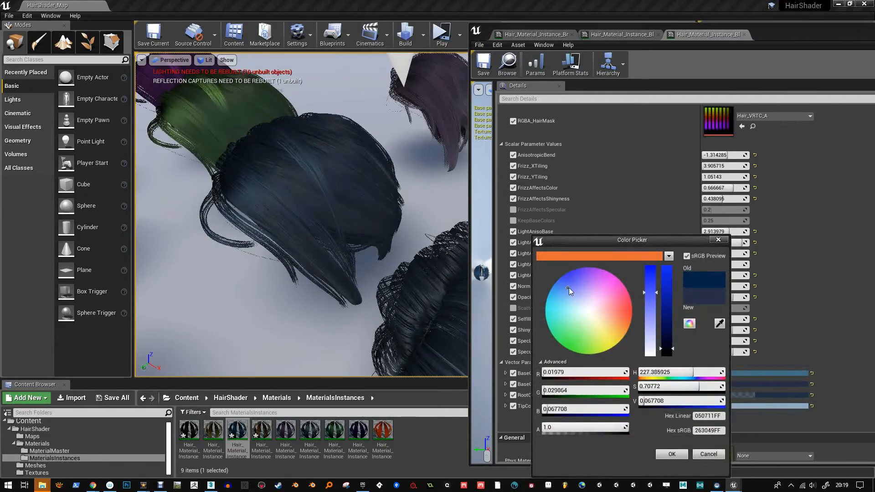
click(566, 288)
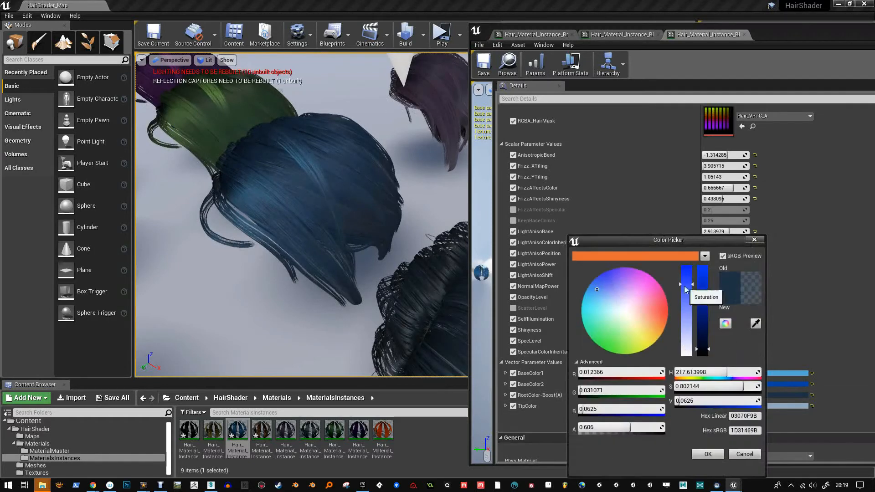
drag(597, 290, 612, 274)
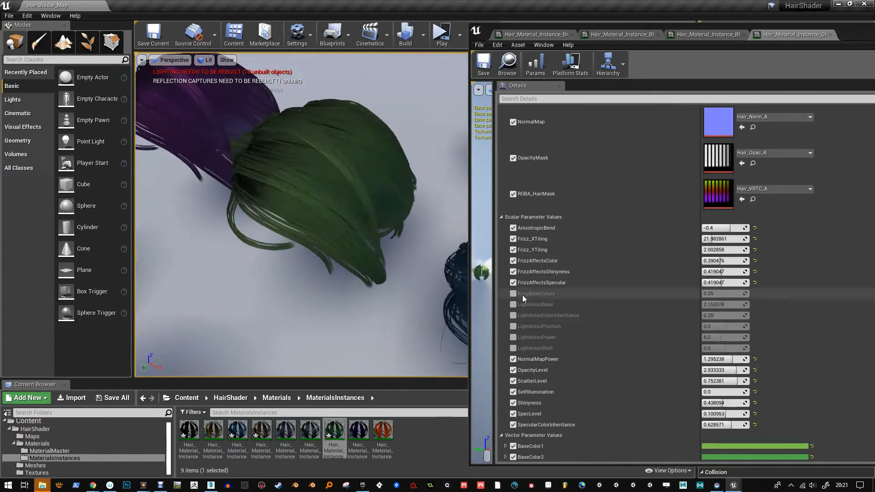
Enable KeepBaseColors, raise LightAnisoBase and fine-tune LightAnisoShift on the green hair.
click(513, 293)
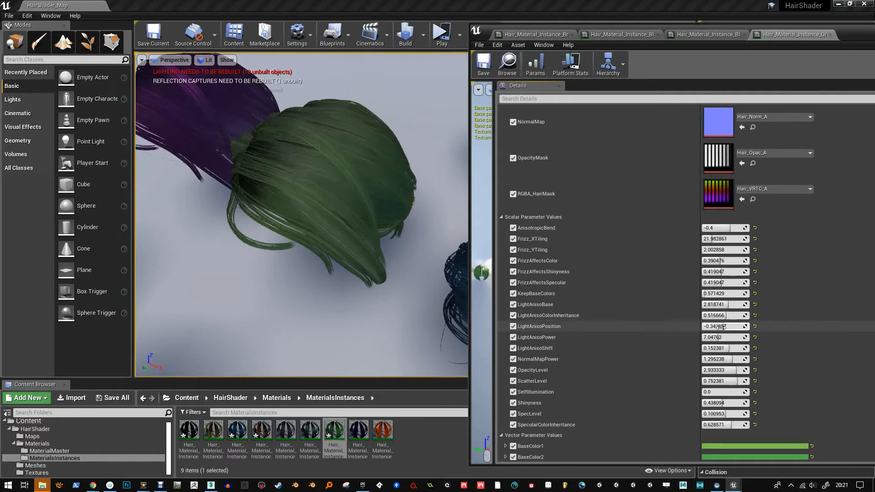
drag(726, 348, 737, 348)
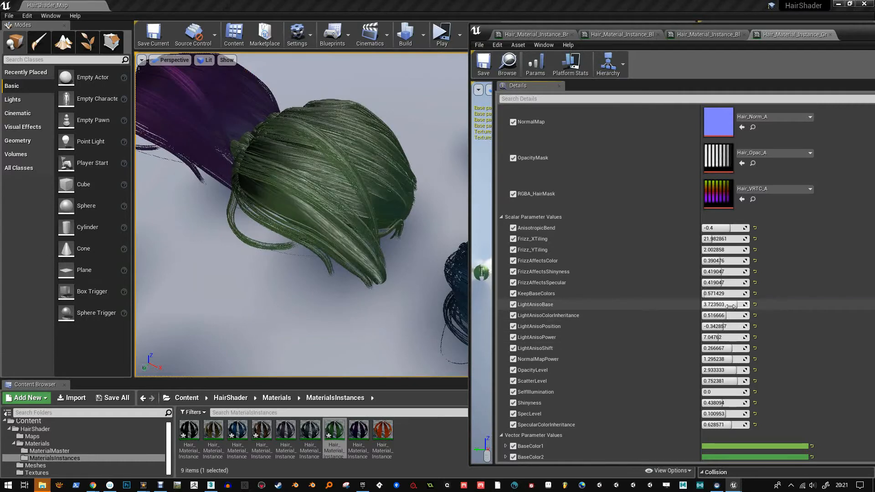
drag(732, 304, 715, 304)
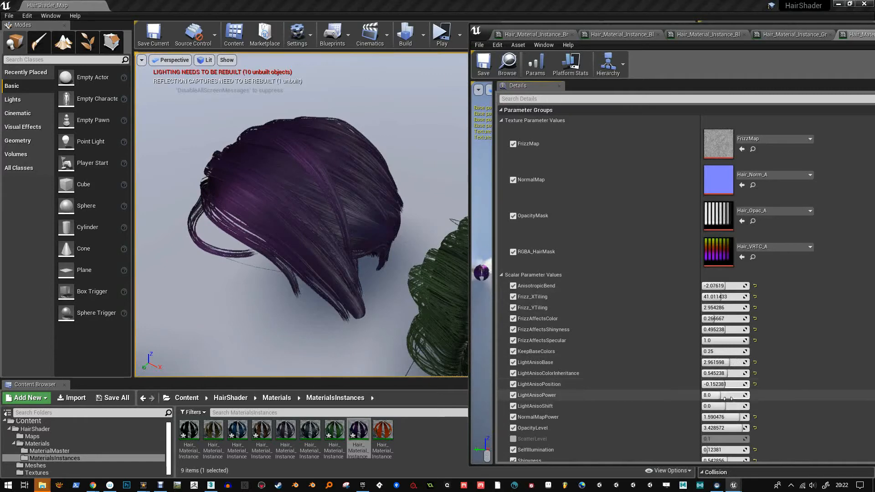
Drag the purple hair's LightAnisoPower value higher.
drag(725, 395, 736, 396)
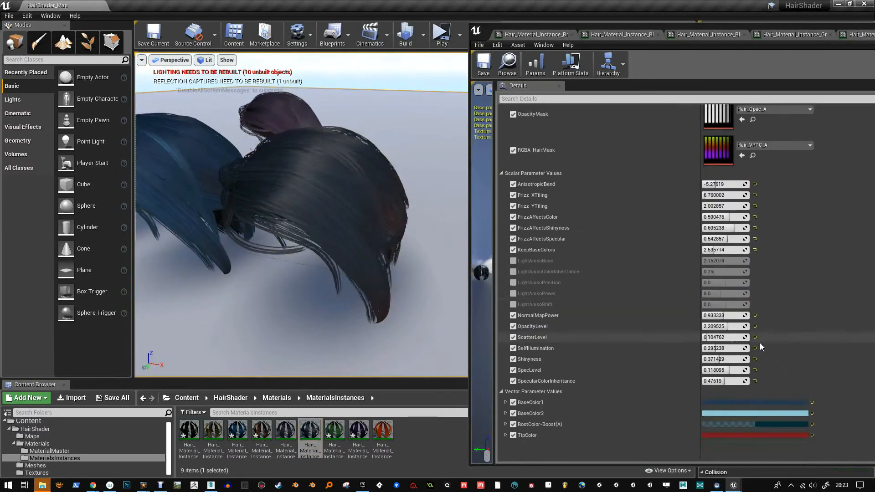
Check the dark wig's BaseColor1, then set LightAnisoColorInheritance to 1.0.
click(755, 403)
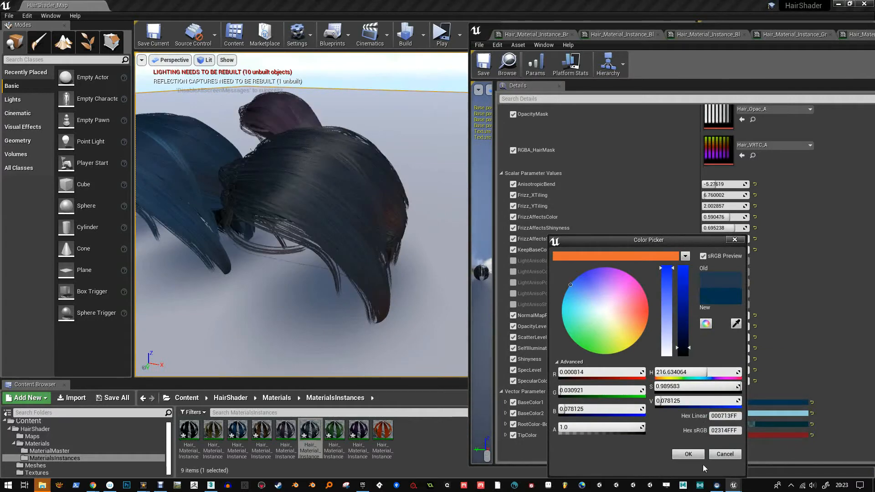
click(575, 304)
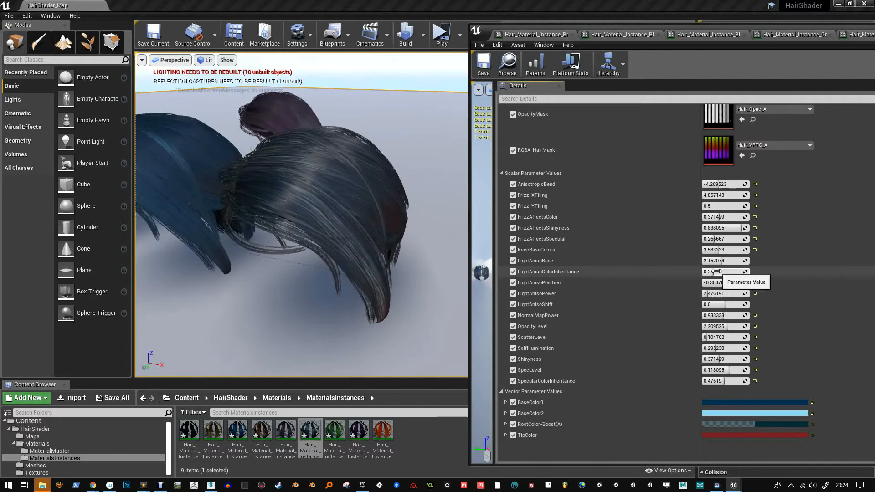
text(1.0)
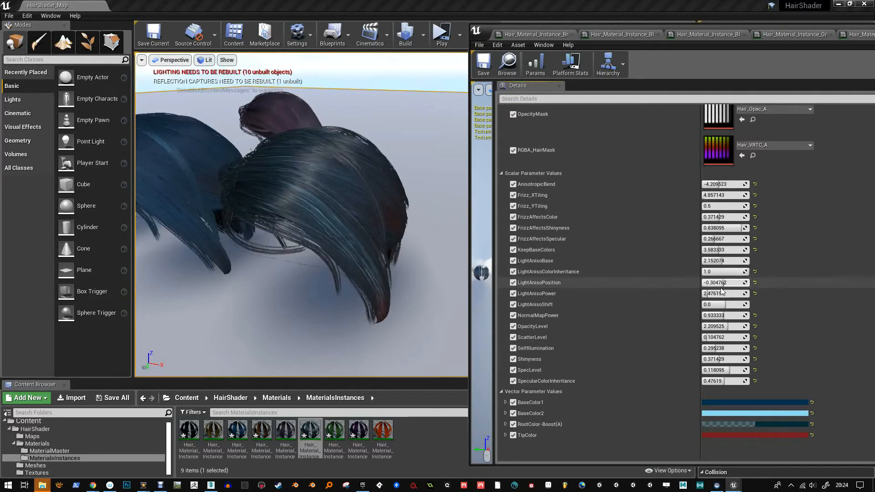
click(723, 304)
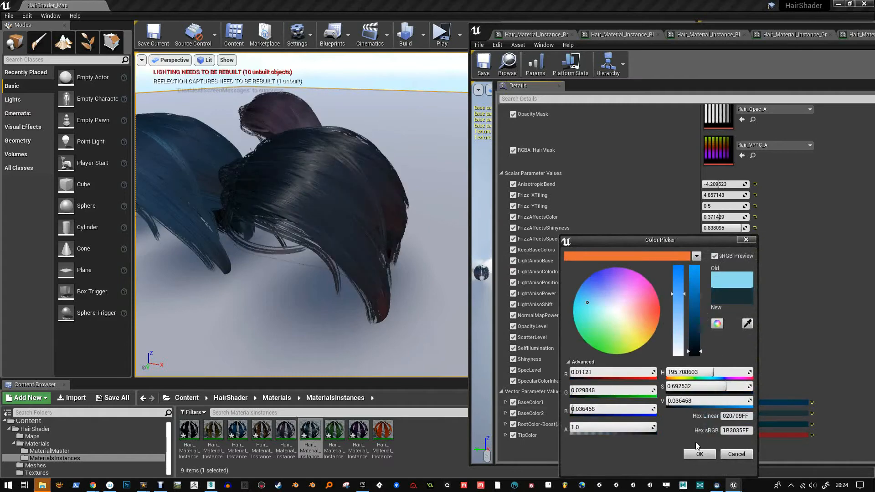
Apply a deep dark teal as the dark wig's BaseColor2.
click(699, 454)
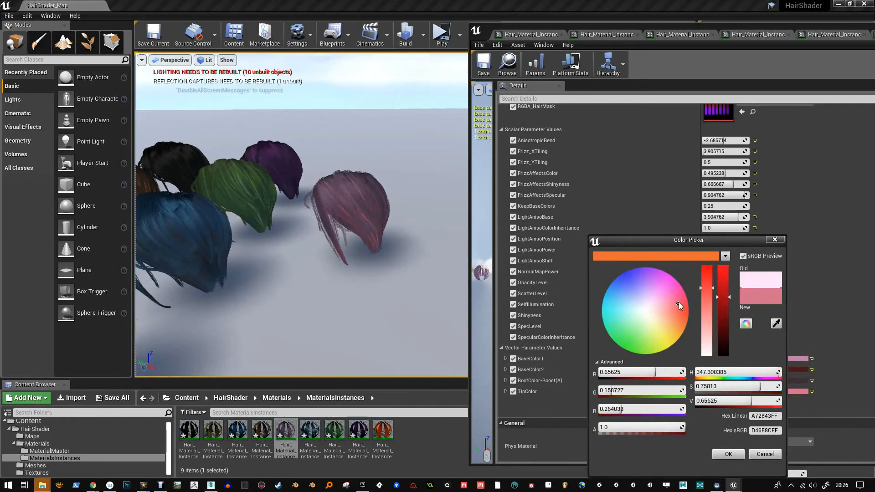
Pick a deeper pink as the pink wig material's BaseColor2.
click(727, 454)
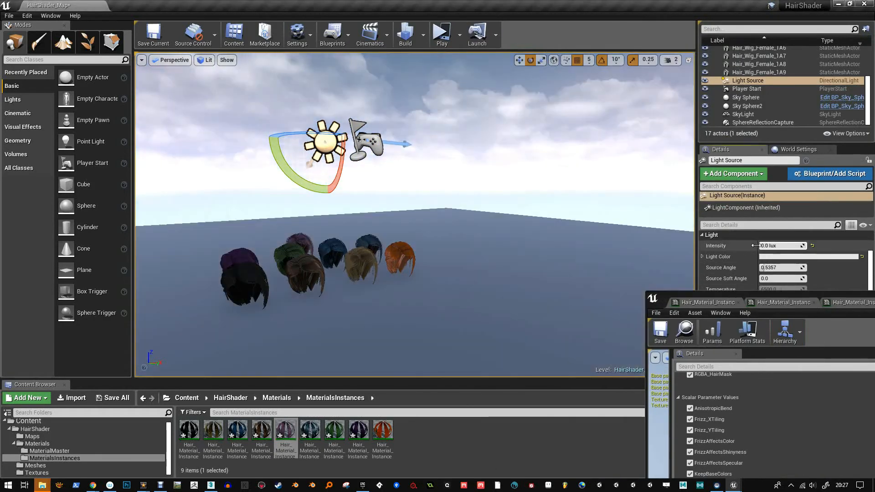
Select the SphereReflectionCapture, then the SkyLight, to view its lighting properties.
click(763, 122)
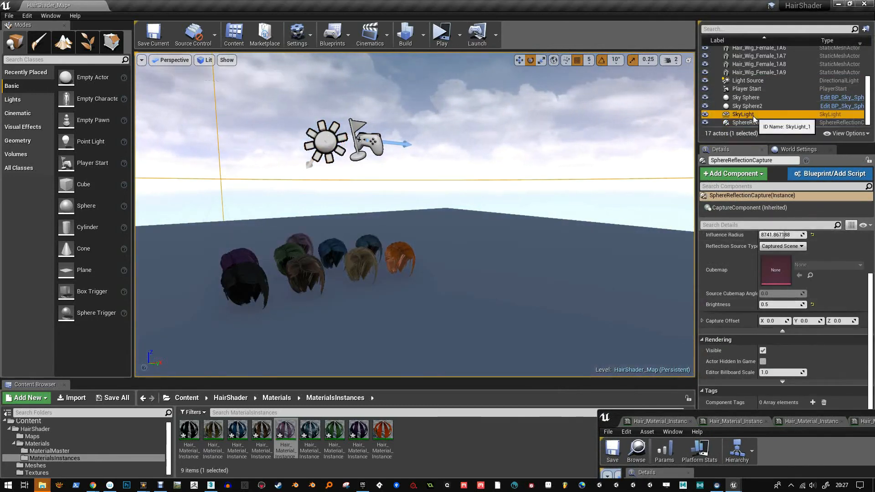
click(743, 114)
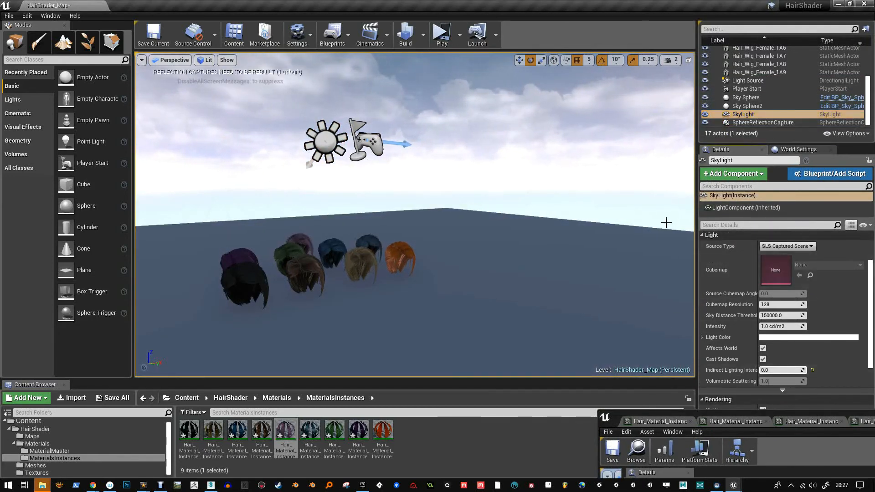
click(405, 33)
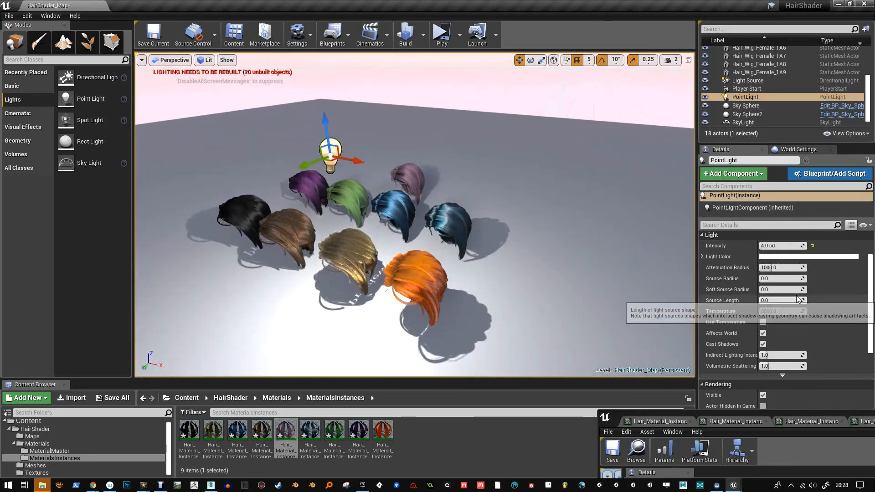
Set the point light's intensity to 1 cd and orbit to look down on the wigs.
text(1)
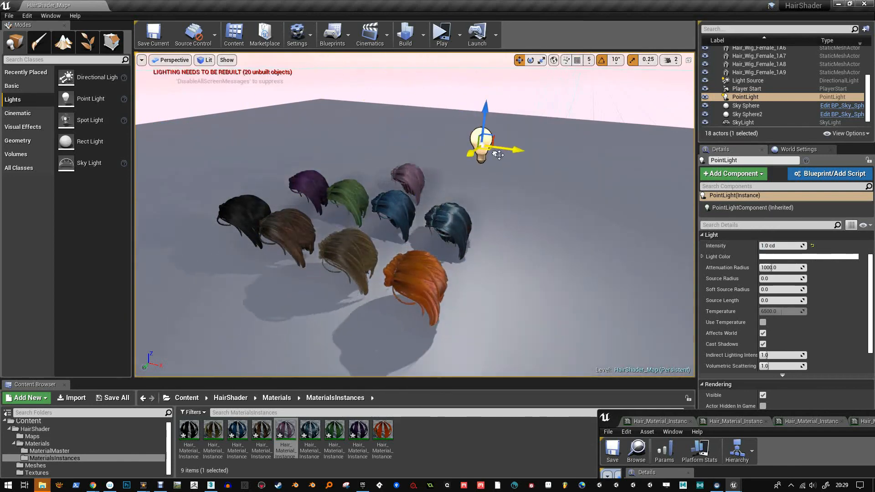
drag(497, 153, 390, 249)
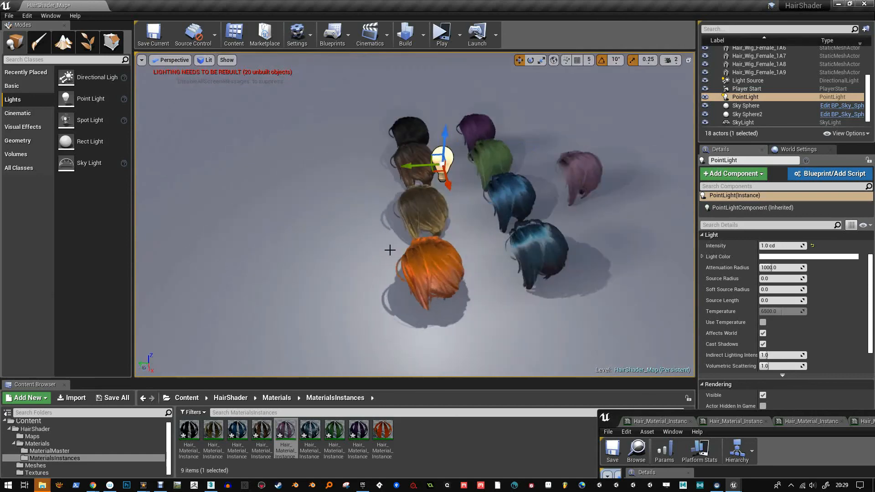